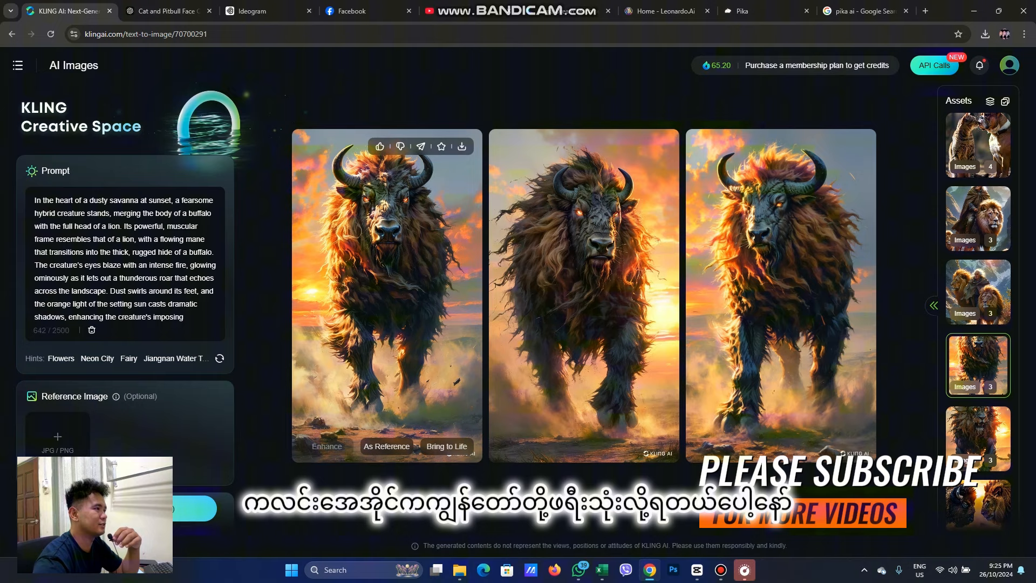
Open the bison-versus-lion creation from Kling's Assets, then switch to the Ideogram tab
{"action": "left_click", "coordinate": [17, 65]}
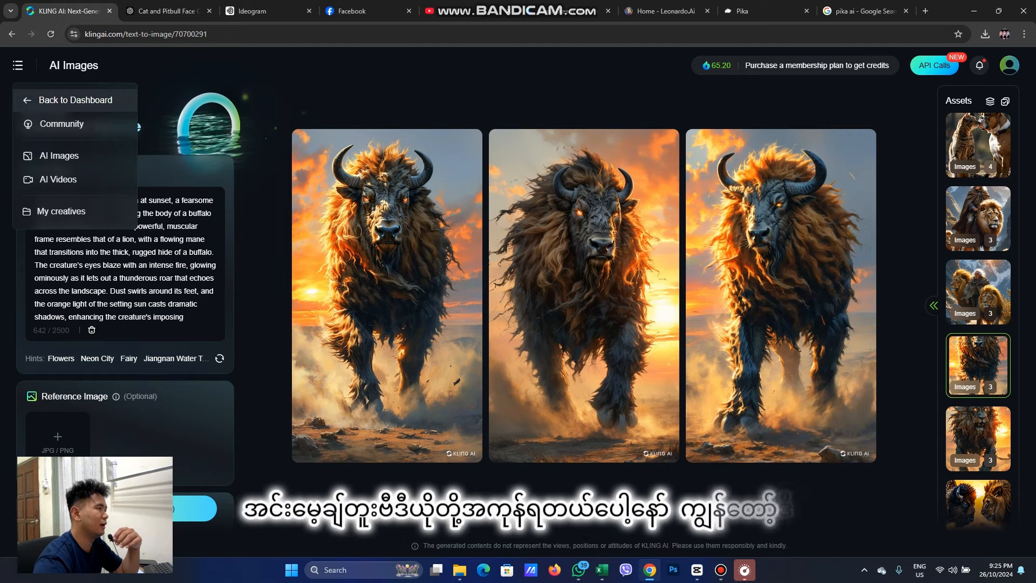
{"action": "left_click", "coordinate": [75, 100]}
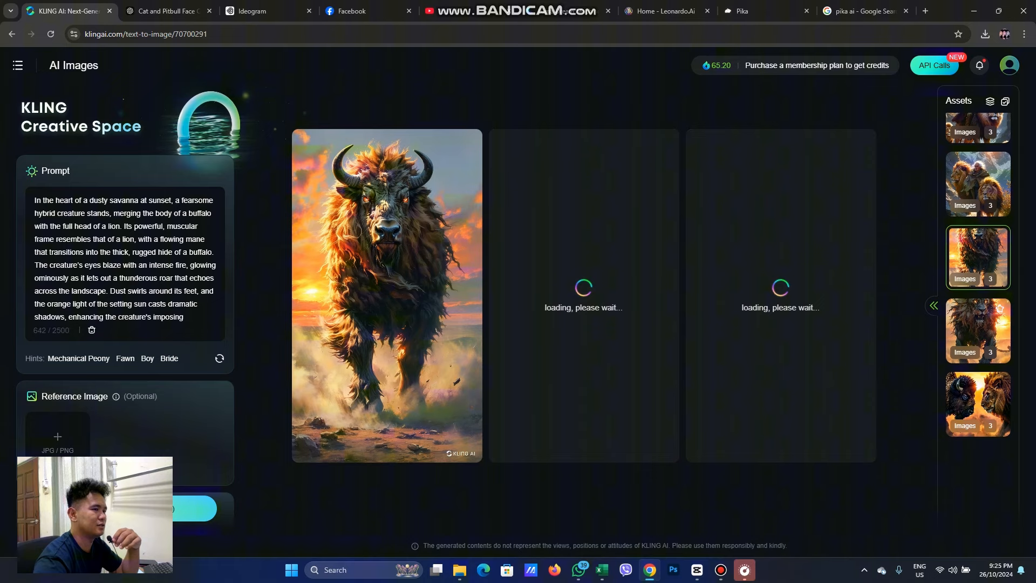
{"action": "left_click", "coordinate": [978, 404]}
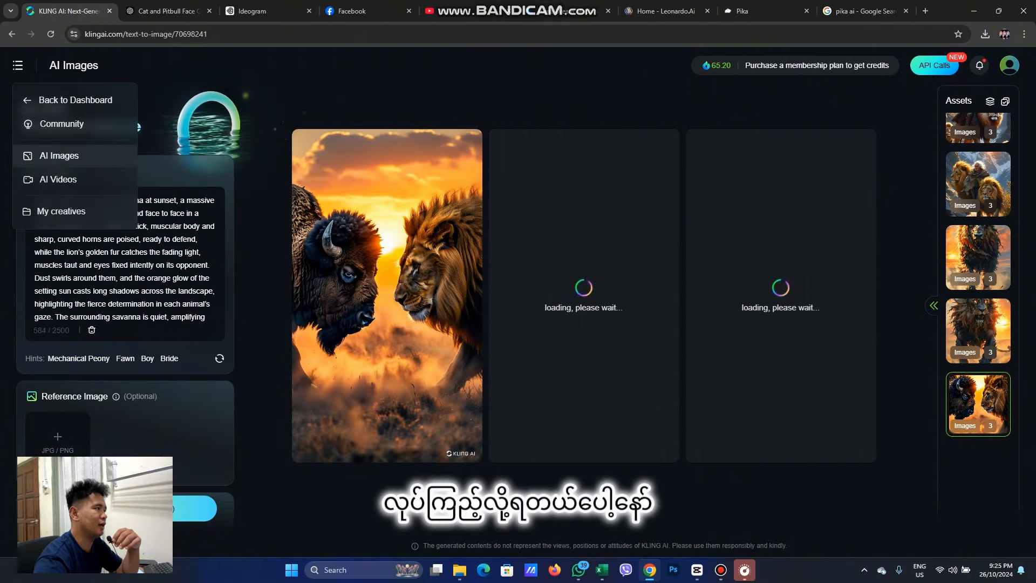
{"action": "left_click", "coordinate": [57, 179]}
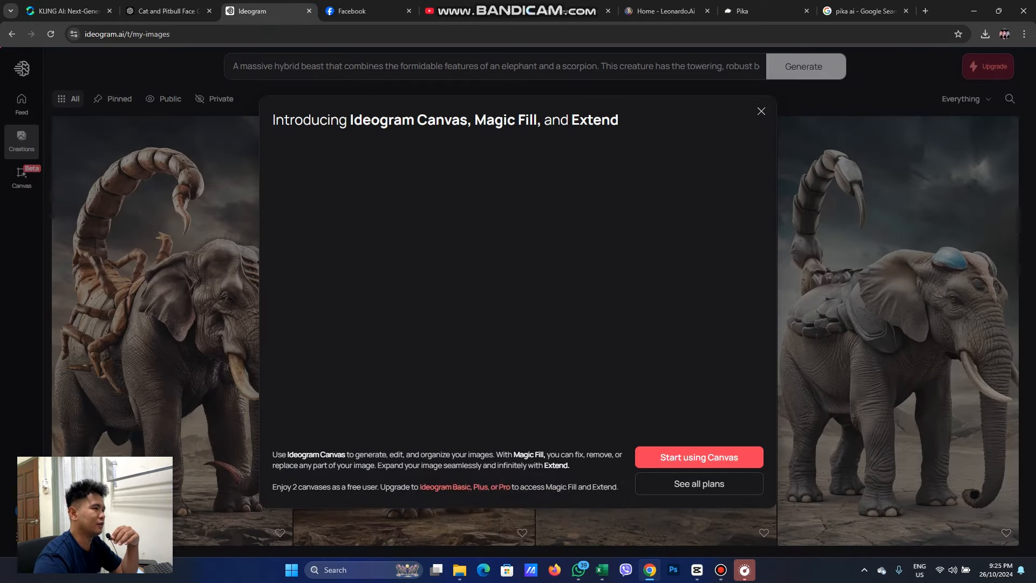
Dismiss Ideogram's Canvas popup, scroll My Images, and expand the elephant–scorpion prompt settings
{"action": "left_click", "coordinate": [760, 111]}
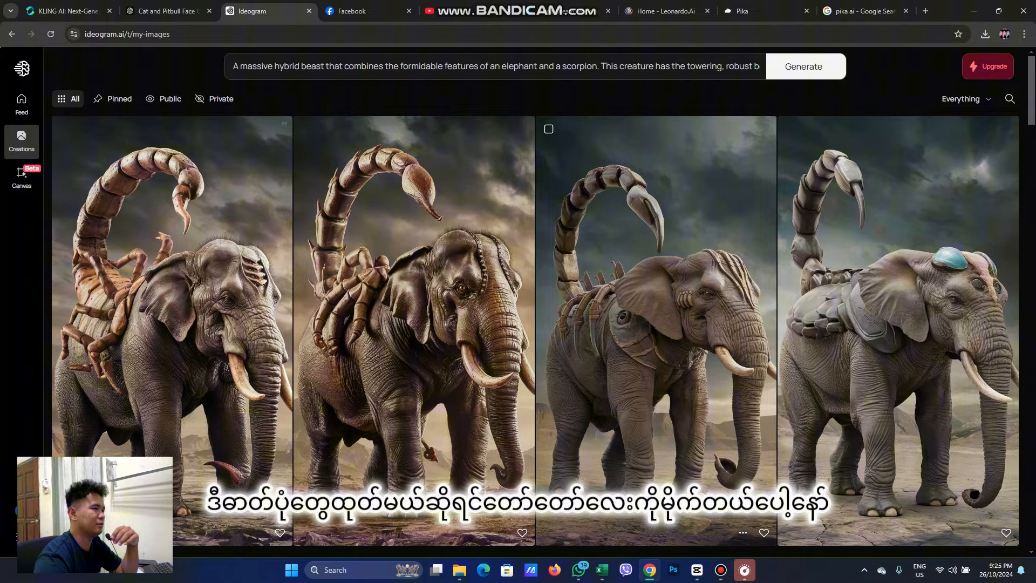
{"action": "scroll", "scroll_direction": "down", "scroll_amount": 3}
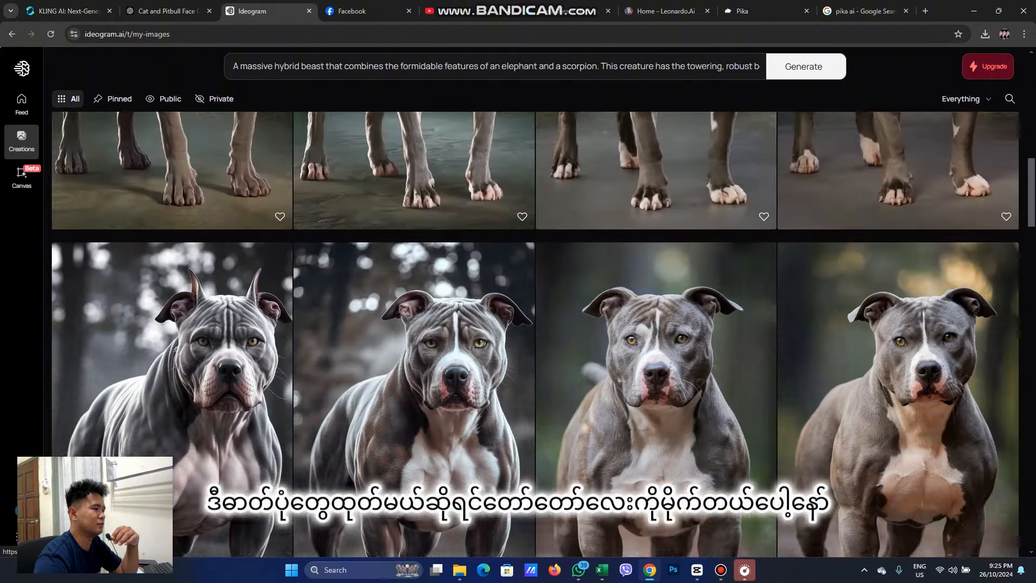
{"action": "scroll", "scroll_direction": "down", "scroll_amount": 3}
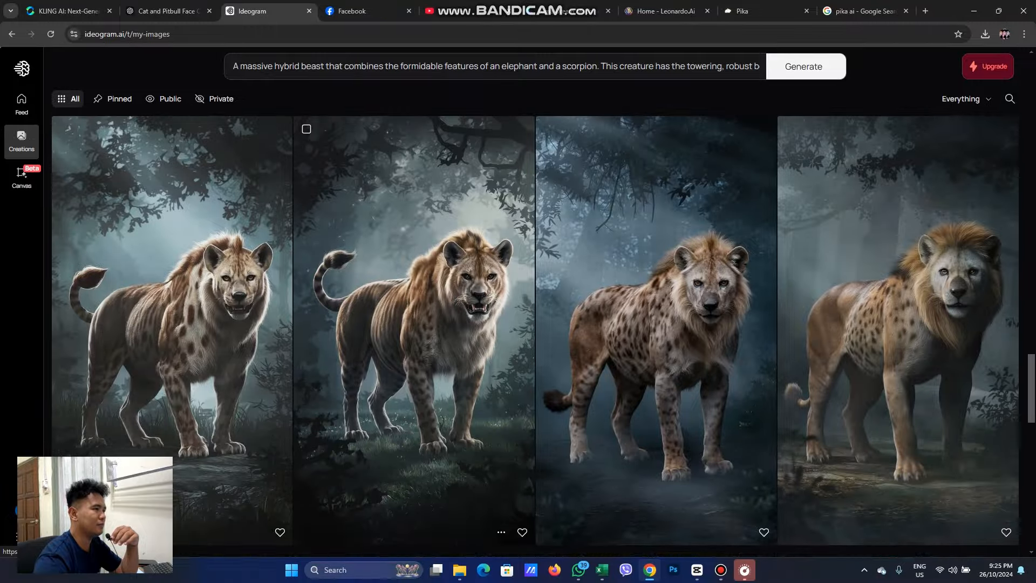
{"action": "scroll", "scroll_direction": "down", "scroll_amount": 3}
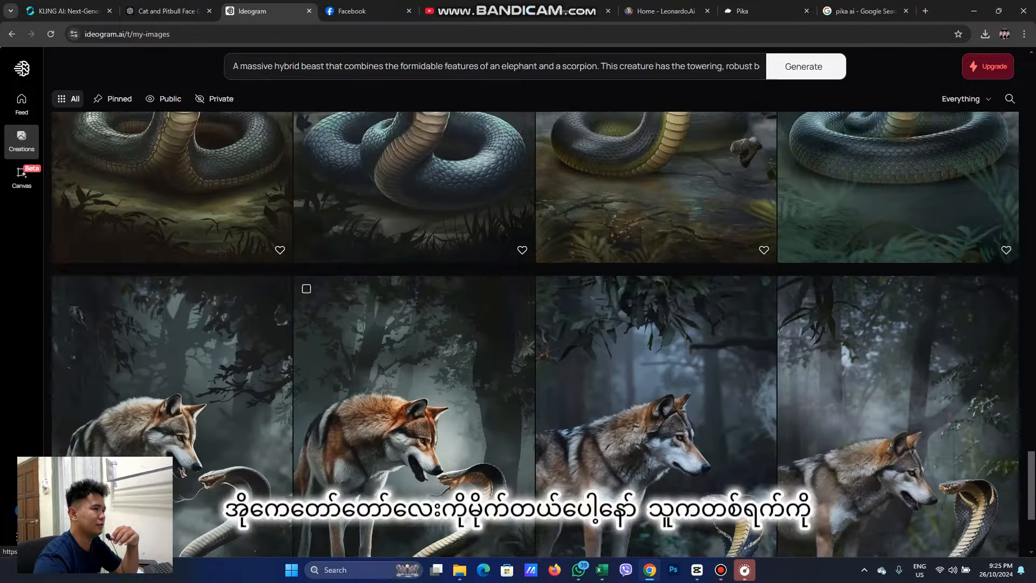
{"action": "scroll", "scroll_direction": "down", "scroll_amount": 3}
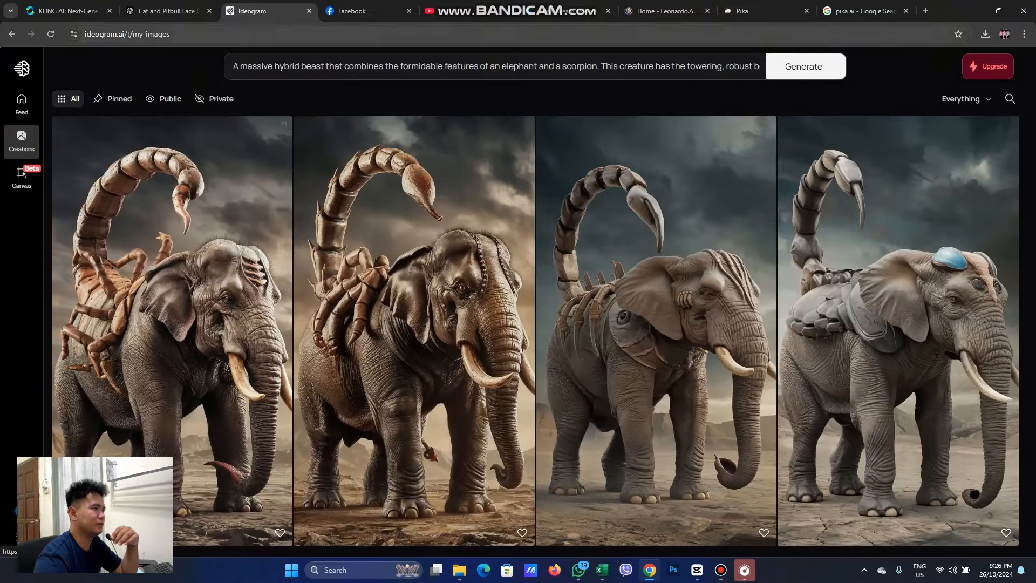
{"action": "left_click", "coordinate": [494, 66]}
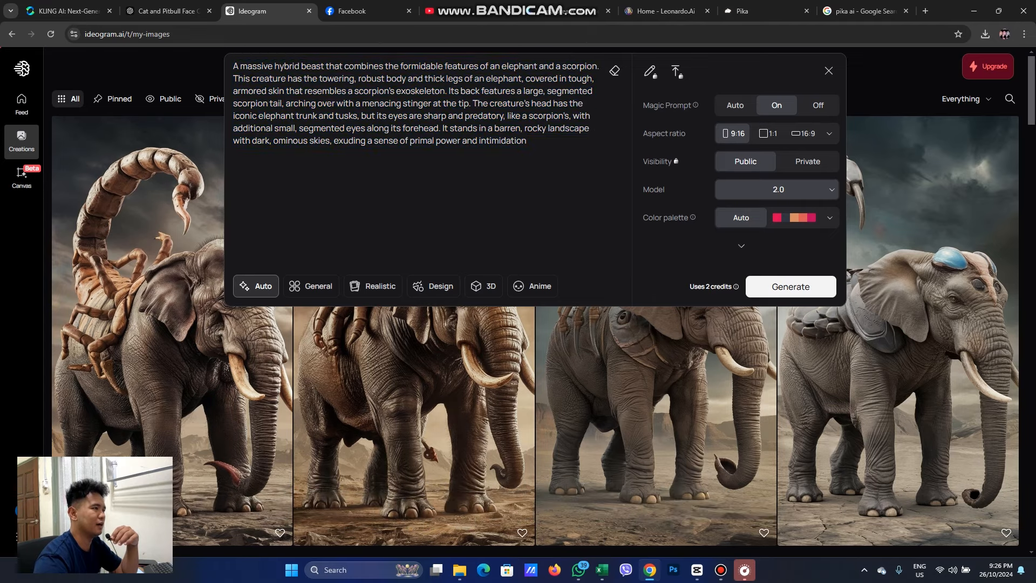
{"action": "left_click", "coordinate": [828, 70]}
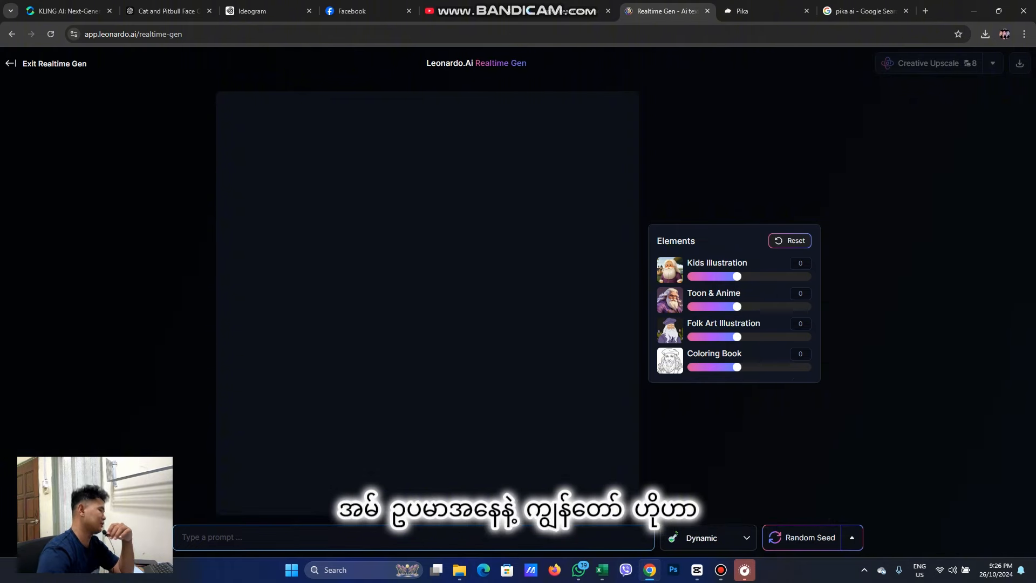
Enter a 'DOG' prompt in Realtime Gen to produce a dog-beside-robot image
{"action": "type", "text": "DOG WITH ROBOT HR"}
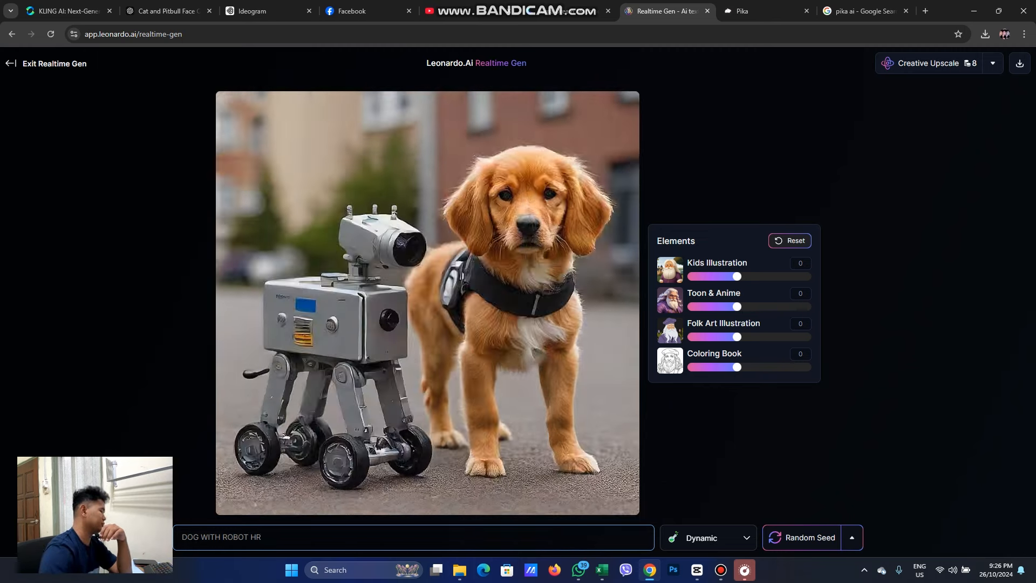
{"action": "key", "text": "Backspace"}
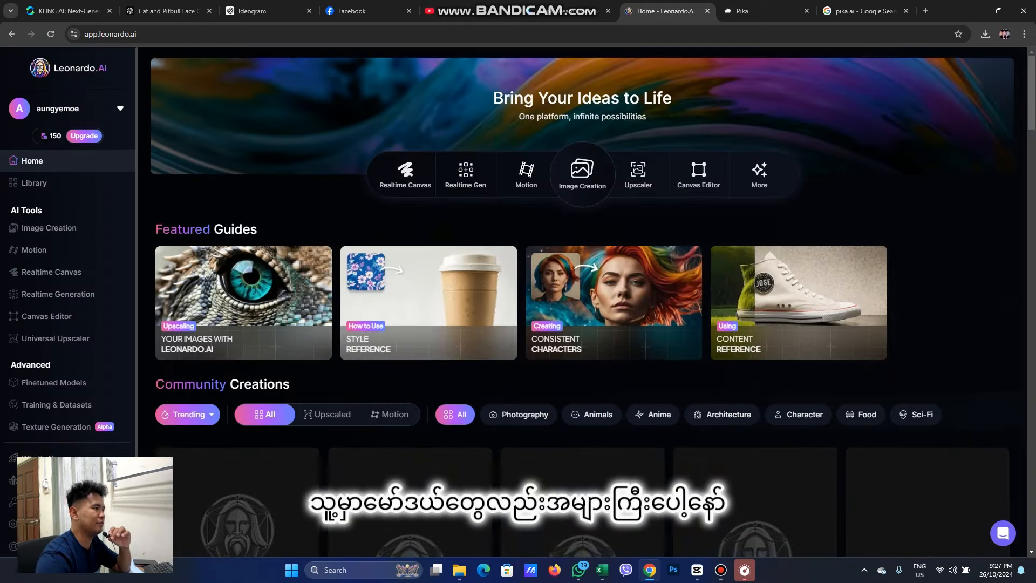
Scroll through the Community Creations on the Leonardo.Ai home page
{"action": "scroll", "scroll_direction": "down", "scroll_amount": 3}
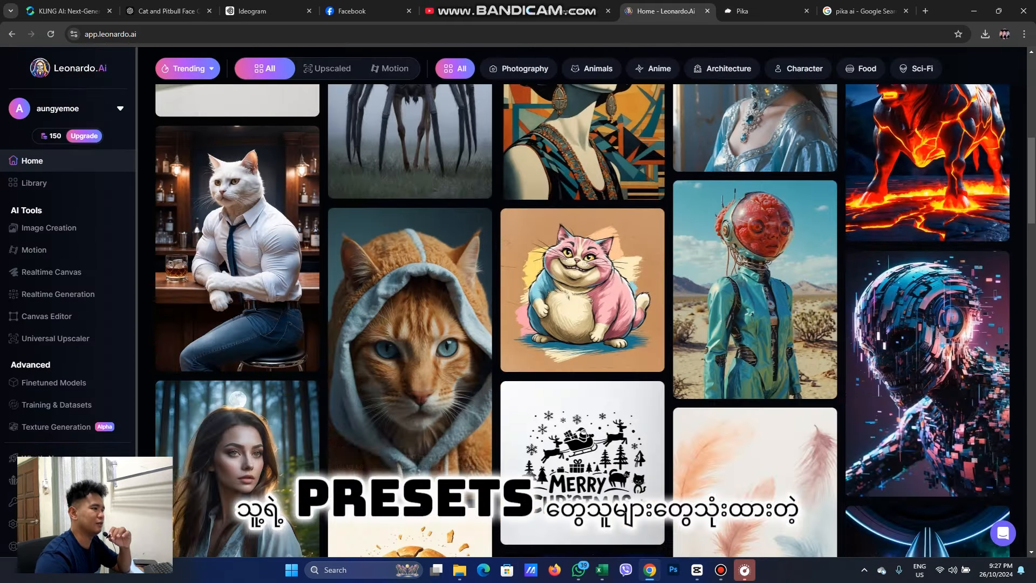
{"action": "scroll", "scroll_direction": "down", "scroll_amount": 3}
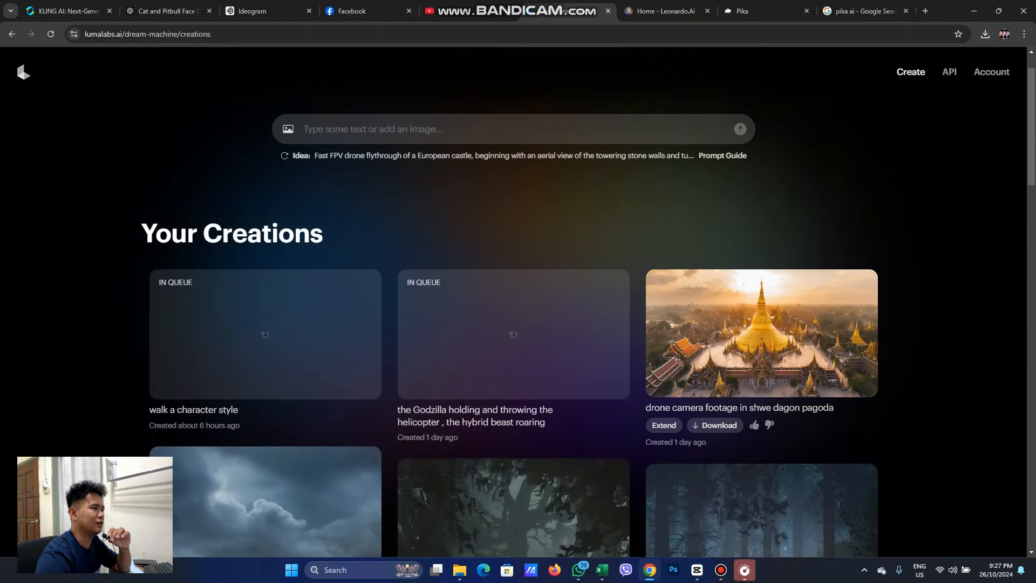
Scroll down Luma Dream Machine's Your Creations, clicking one of the clips on the way
{"action": "scroll", "scroll_direction": "down", "scroll_amount": 3}
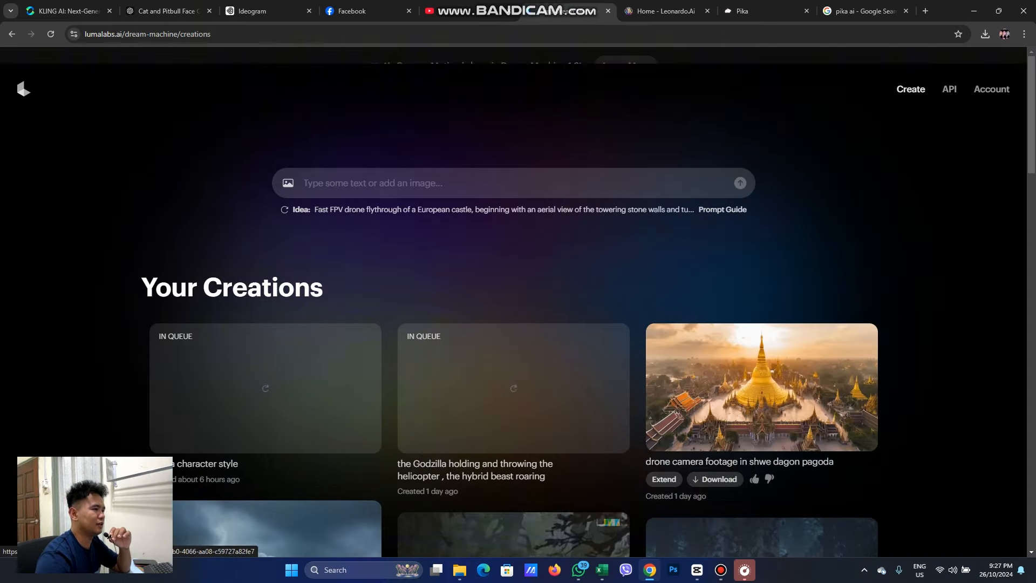
{"action": "scroll", "scroll_direction": "down", "scroll_amount": 3}
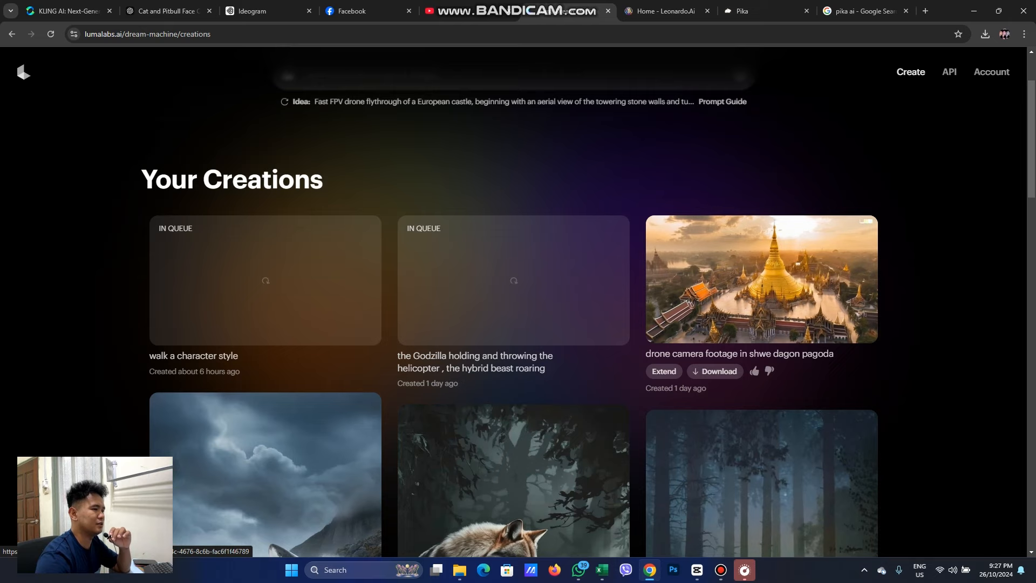
{"action": "left_click", "coordinate": [760, 278]}
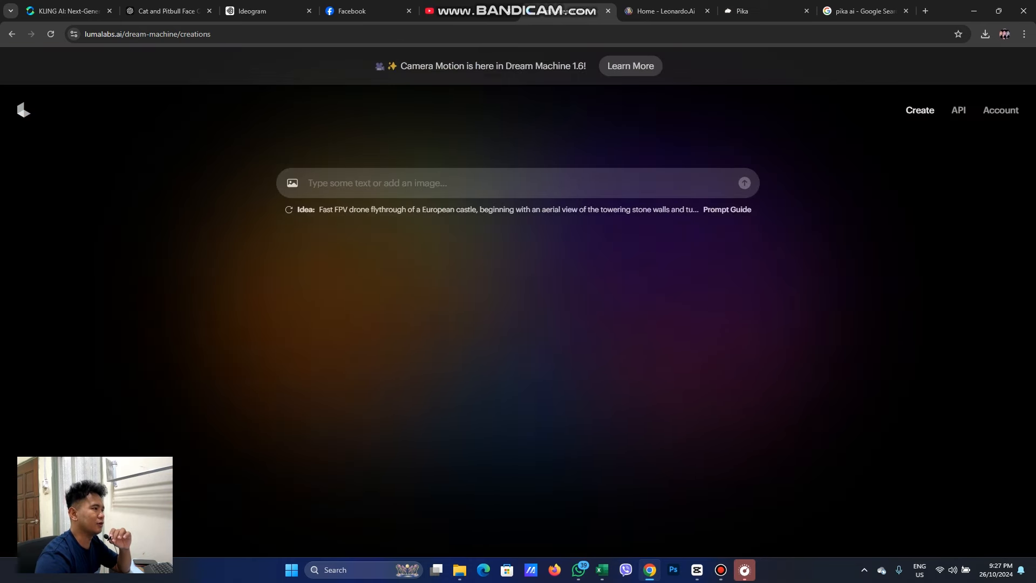
{"action": "scroll", "scroll_direction": "down", "scroll_amount": 3}
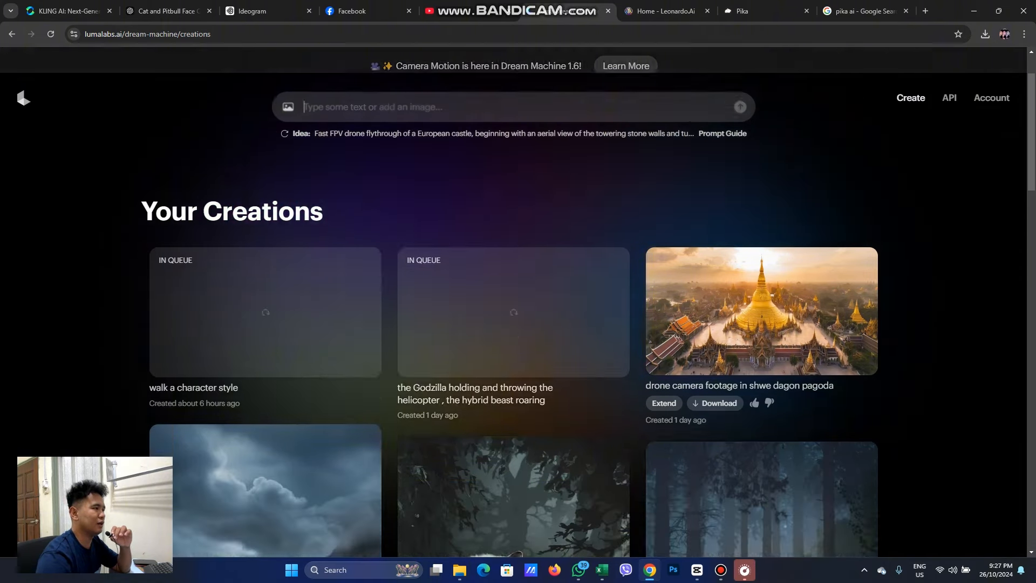
{"action": "scroll", "scroll_direction": "down", "scroll_amount": 3}
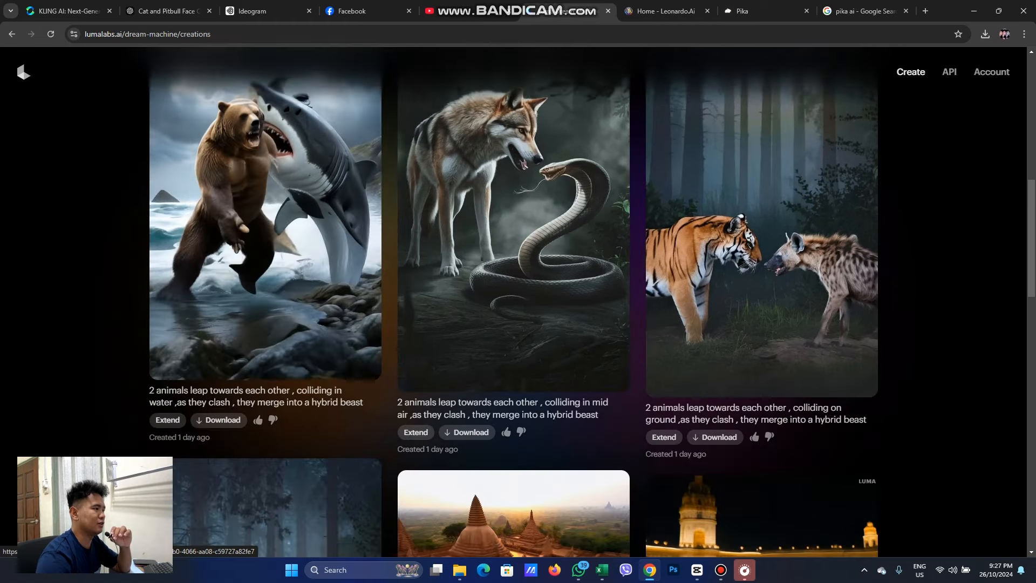
{"action": "scroll", "scroll_direction": "down", "scroll_amount": 3}
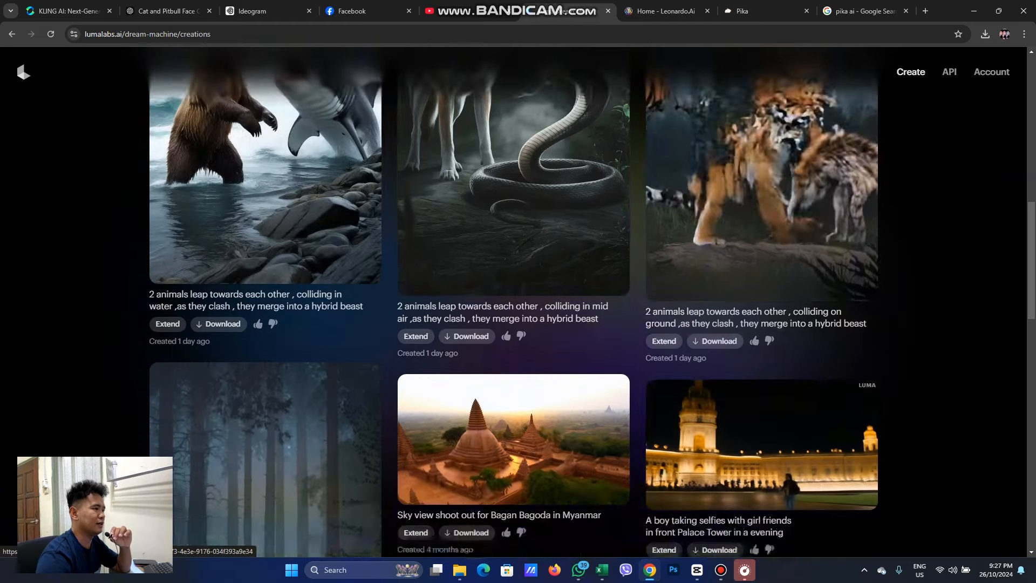
{"action": "scroll", "scroll_direction": "down", "scroll_amount": 3}
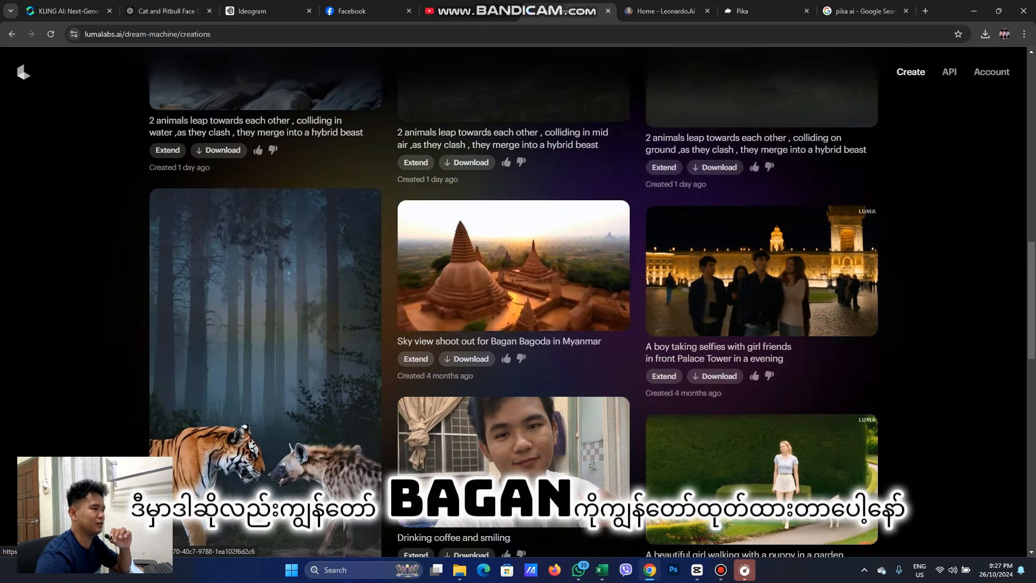
Scroll further past the pagoda and family scenes, scroll back up, and switch to Pika
{"action": "scroll", "scroll_direction": "down", "scroll_amount": 3}
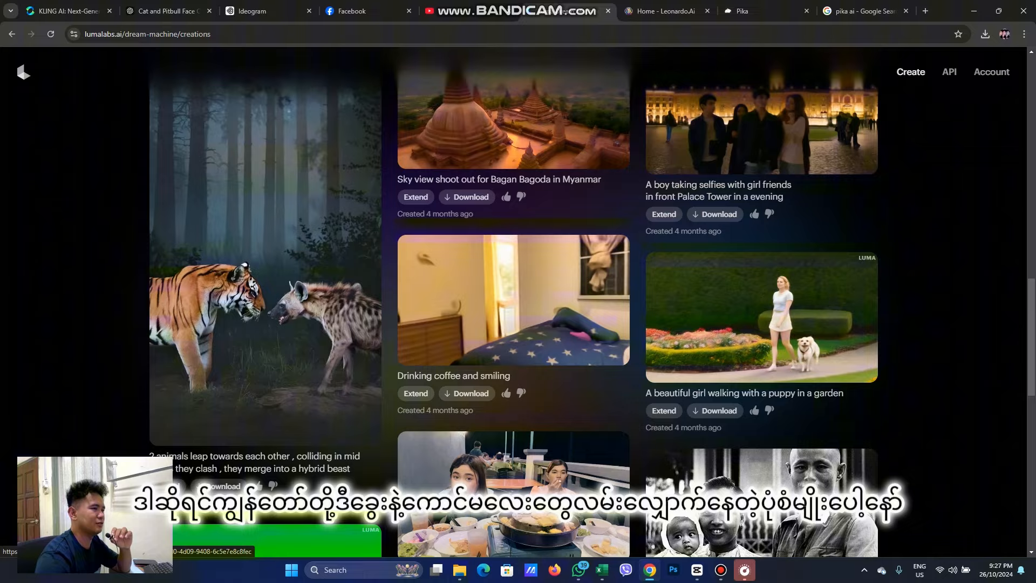
{"action": "scroll", "scroll_direction": "down", "scroll_amount": 3}
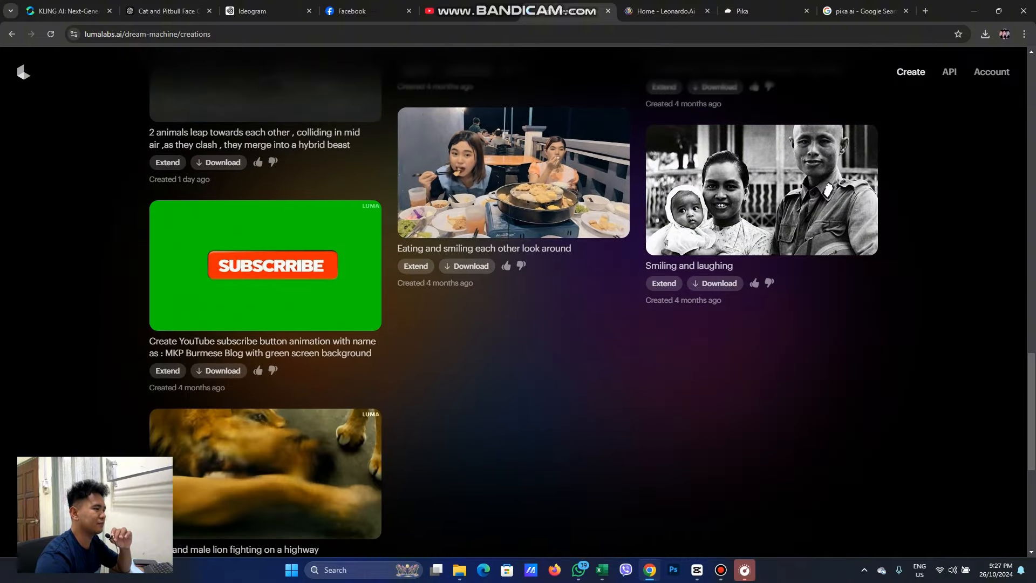
{"action": "scroll", "scroll_direction": "down", "scroll_amount": 3}
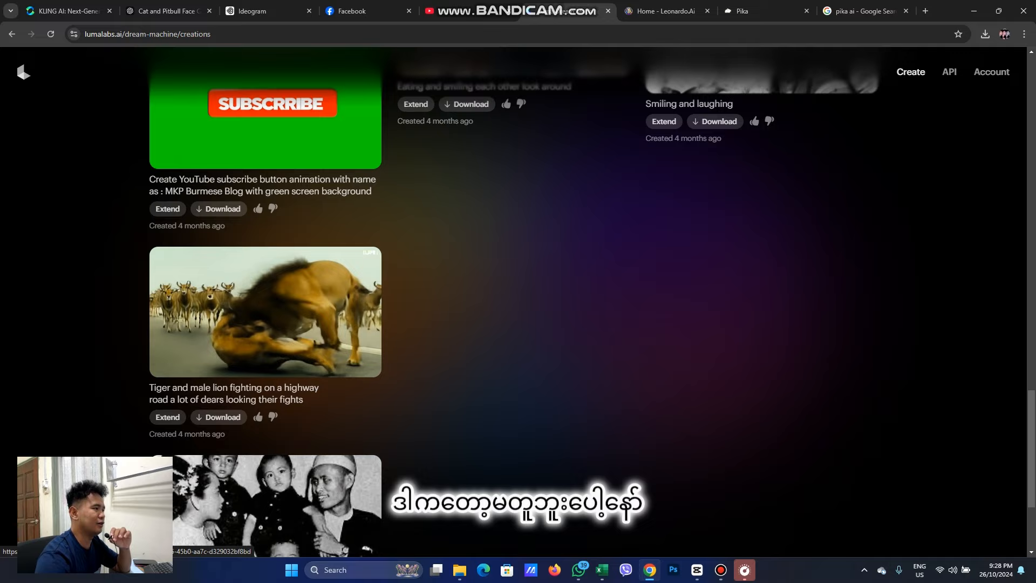
{"action": "scroll", "scroll_direction": "down", "scroll_amount": 3}
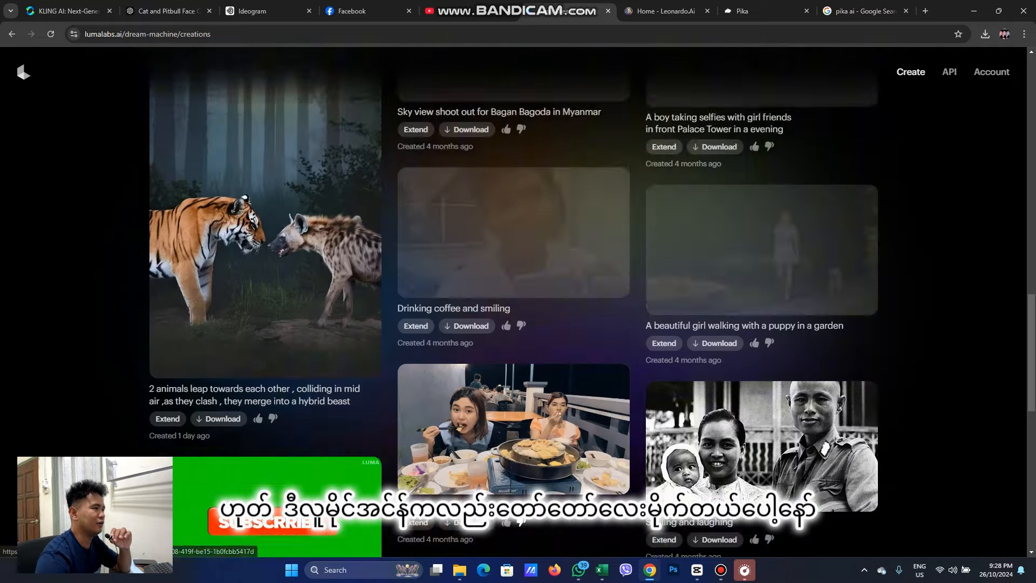
{"action": "scroll", "scroll_direction": "up", "scroll_amount": 3}
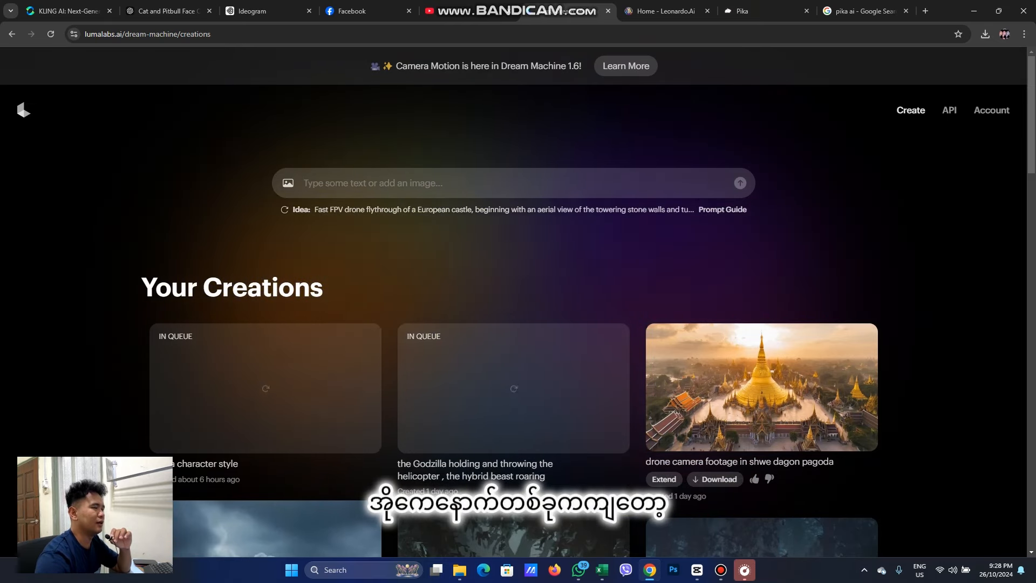
{"action": "left_click", "coordinate": [765, 11]}
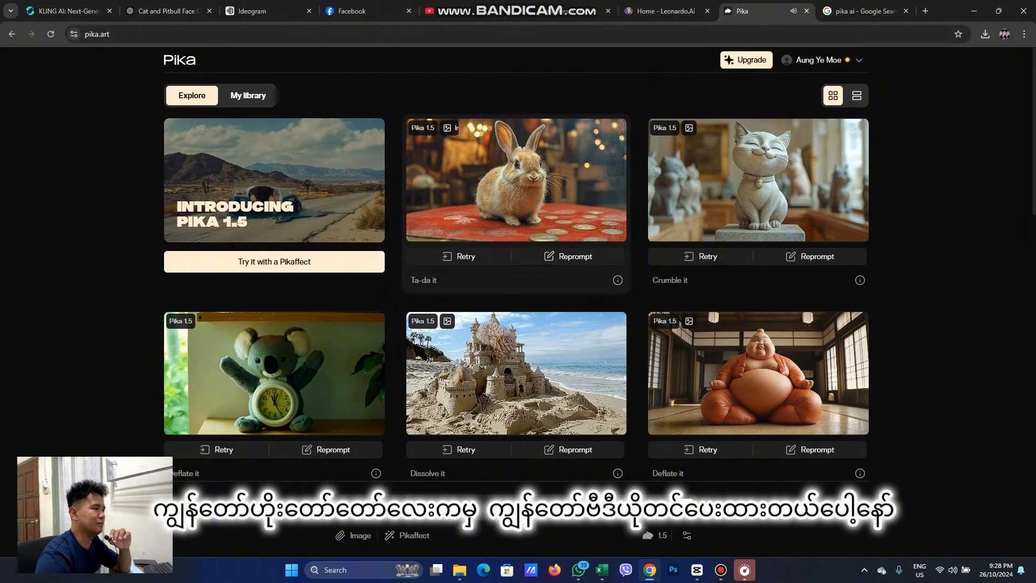
Scroll Pika's Explore gallery, then open My library and scroll the generated clips
{"action": "scroll", "scroll_direction": "down", "scroll_amount": 3}
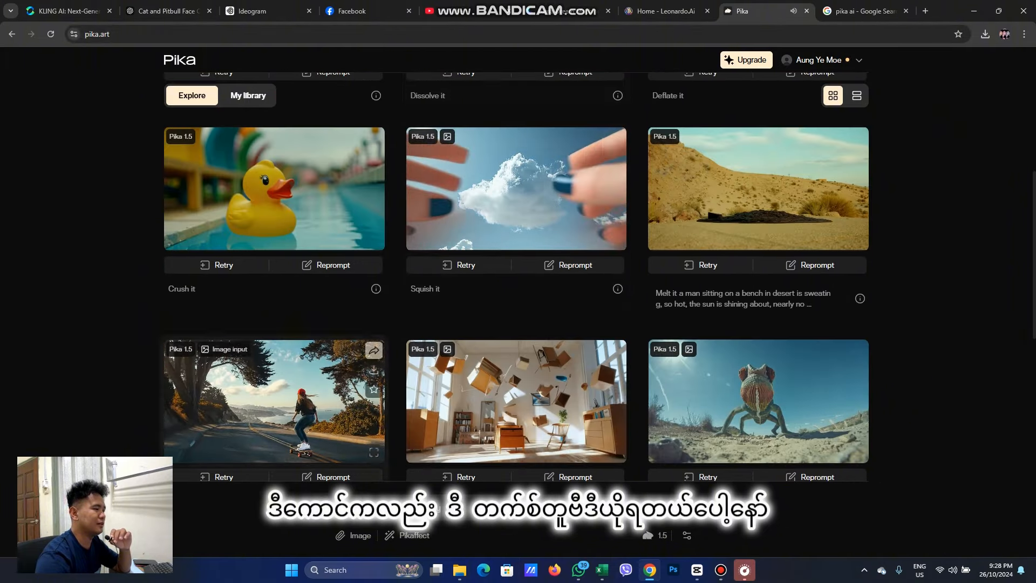
{"action": "scroll", "scroll_direction": "down", "scroll_amount": 3}
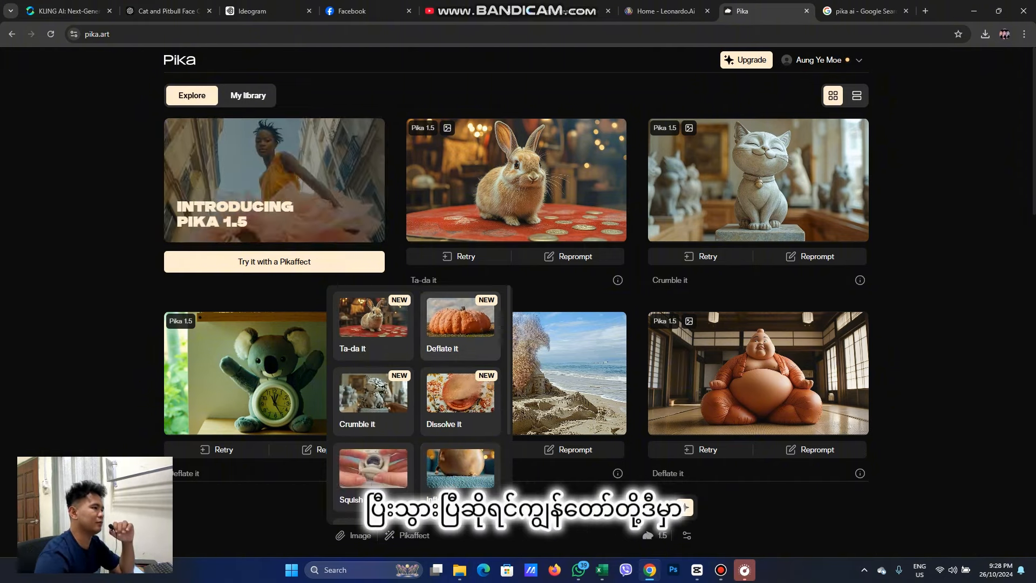
{"action": "left_click", "coordinate": [248, 95]}
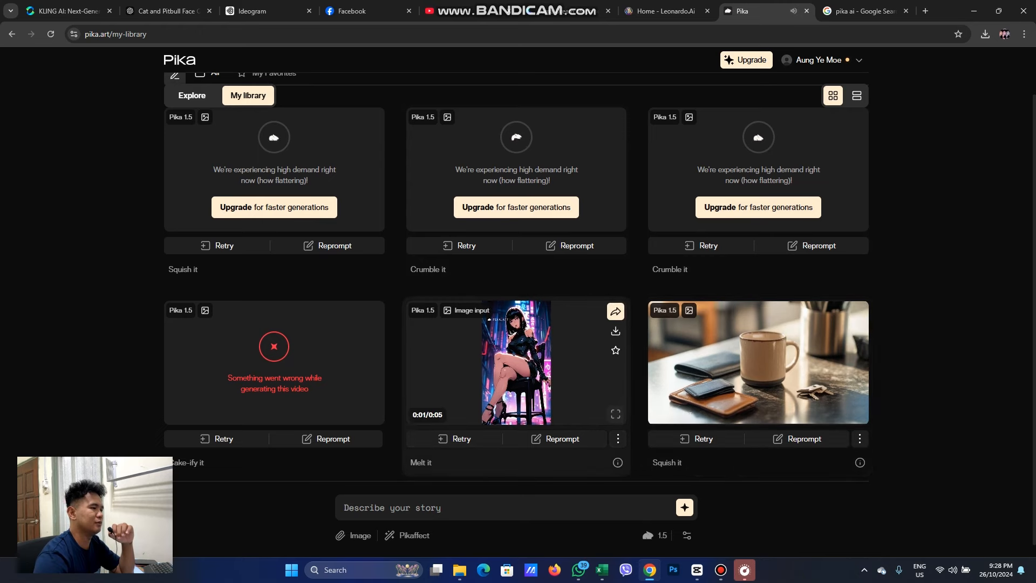
{"action": "scroll", "scroll_direction": "down", "scroll_amount": 3}
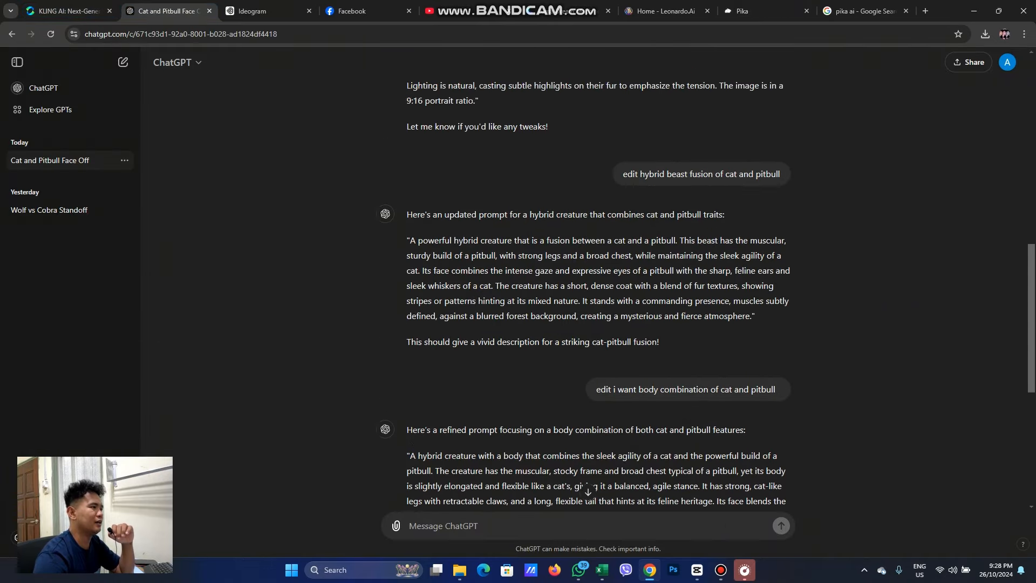
Return to ChatGPT's cat–pitbull chat, scroll through its prompts, then switch to YouTube
{"action": "left_click", "coordinate": [63, 10]}
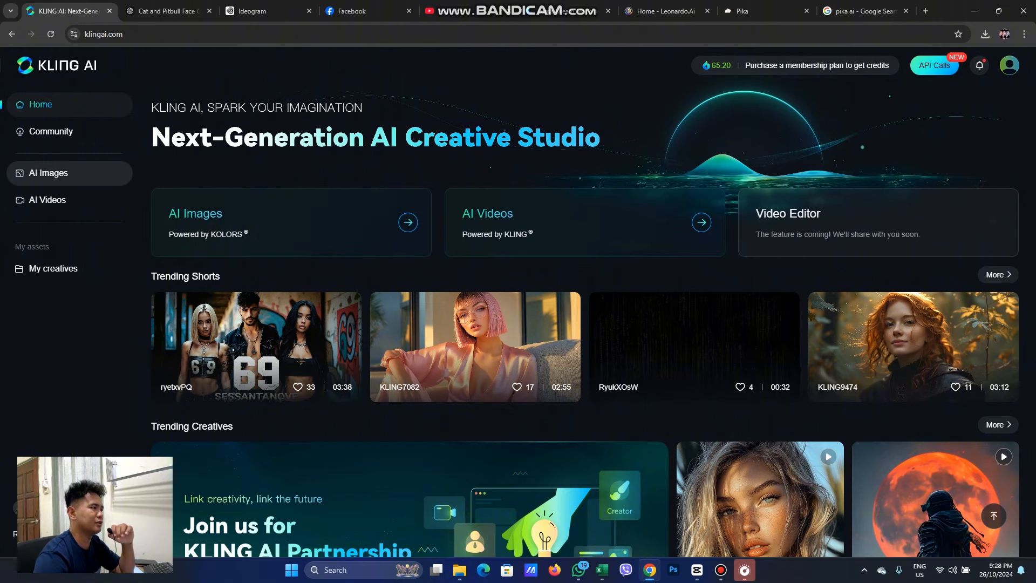
{"action": "left_click", "coordinate": [167, 11]}
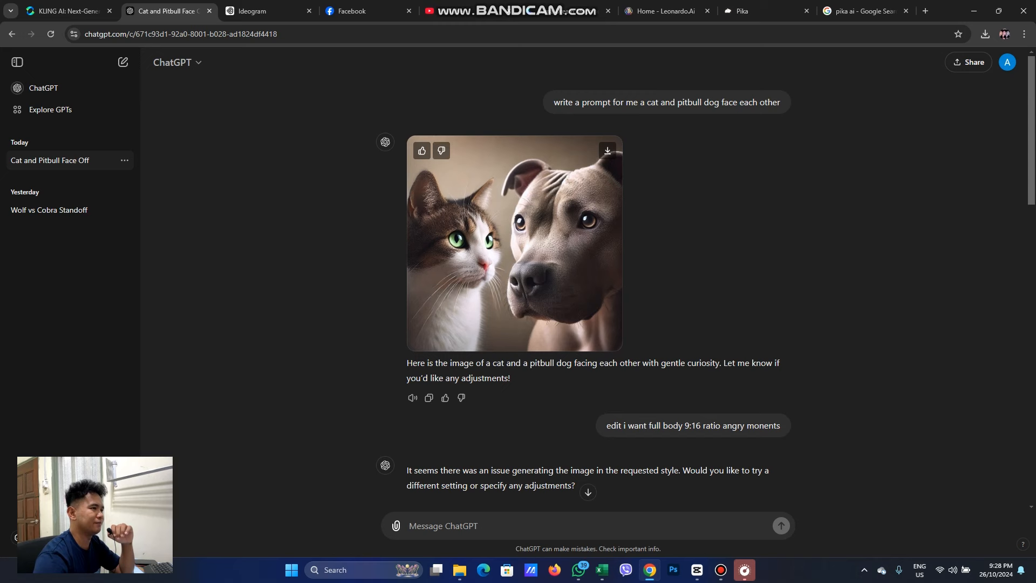
{"action": "scroll", "scroll_direction": "down", "scroll_amount": 3}
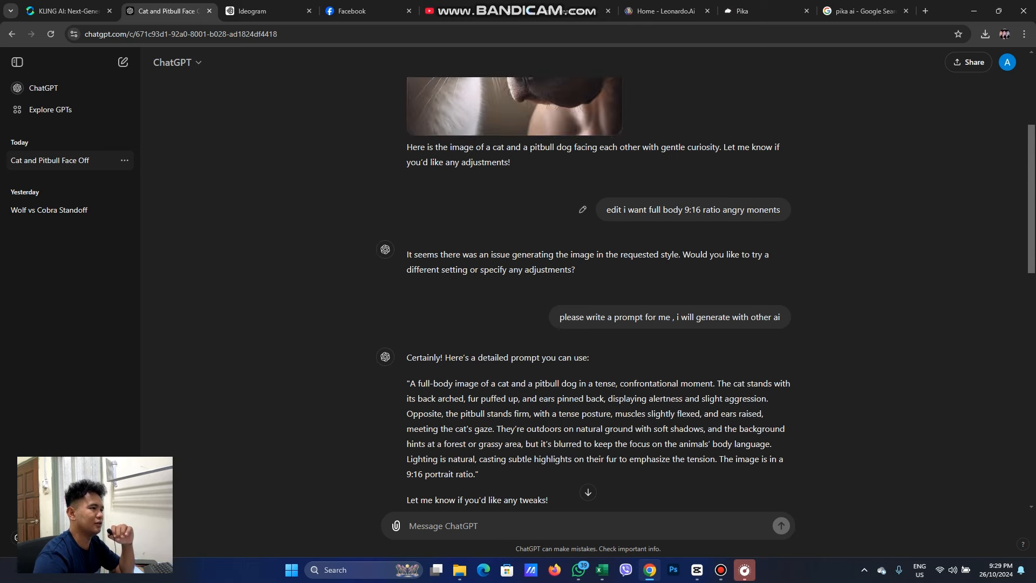
{"action": "scroll", "scroll_direction": "up", "scroll_amount": 3}
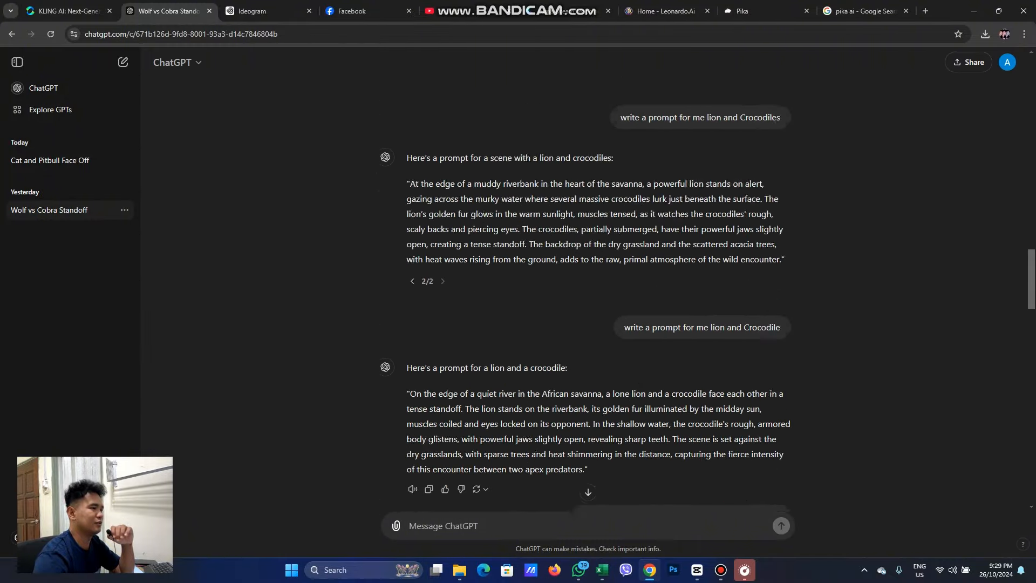
{"action": "scroll", "scroll_direction": "down", "scroll_amount": 3}
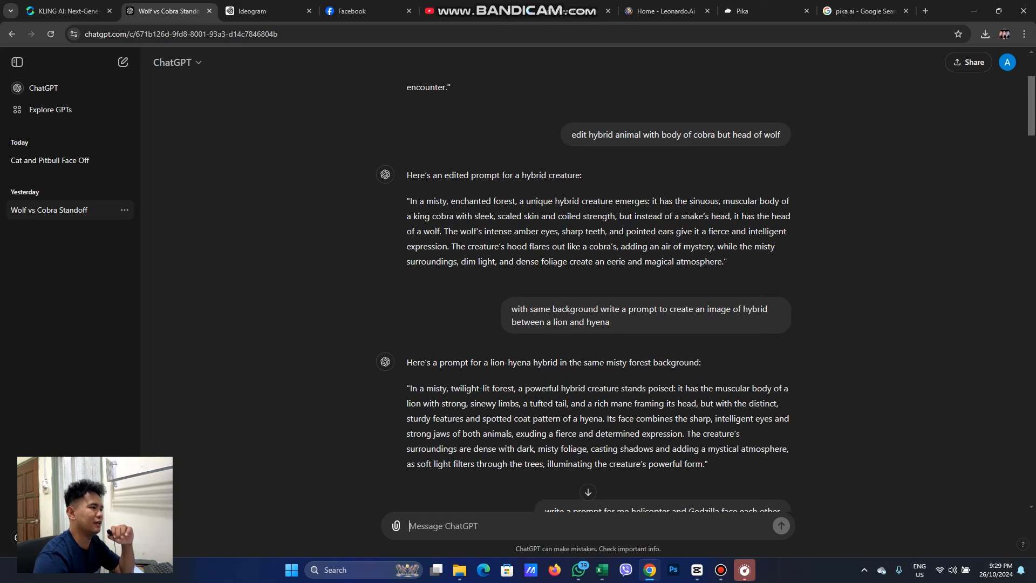
{"action": "scroll", "scroll_direction": "up", "scroll_amount": 3}
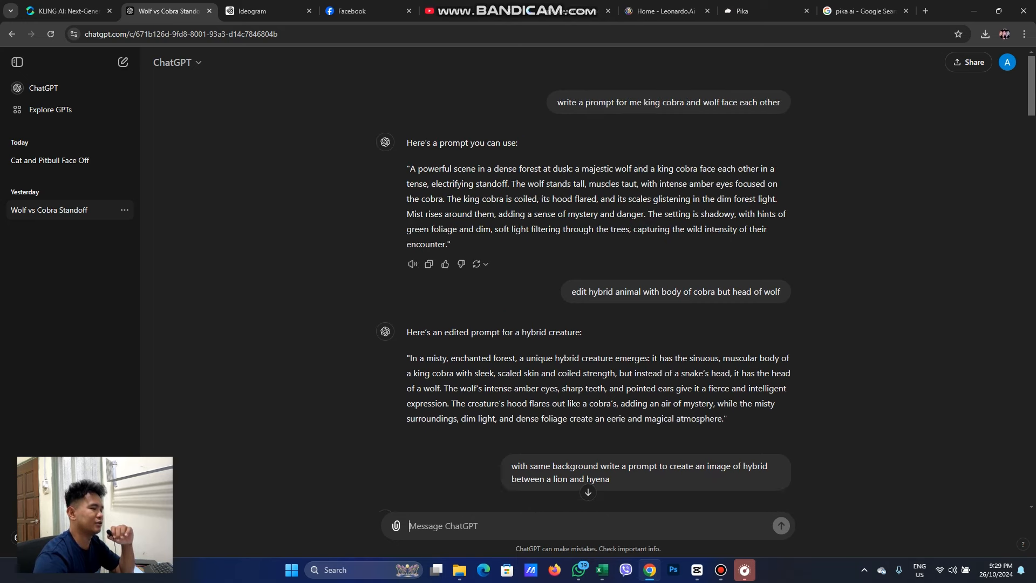
{"action": "scroll", "scroll_direction": "down", "scroll_amount": 3}
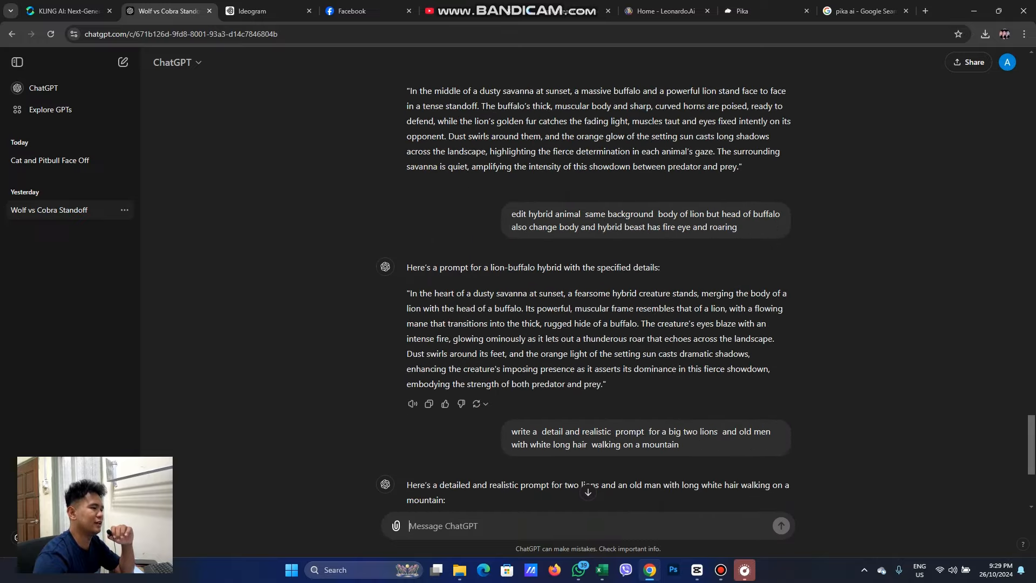
{"action": "left_click", "coordinate": [509, 11]}
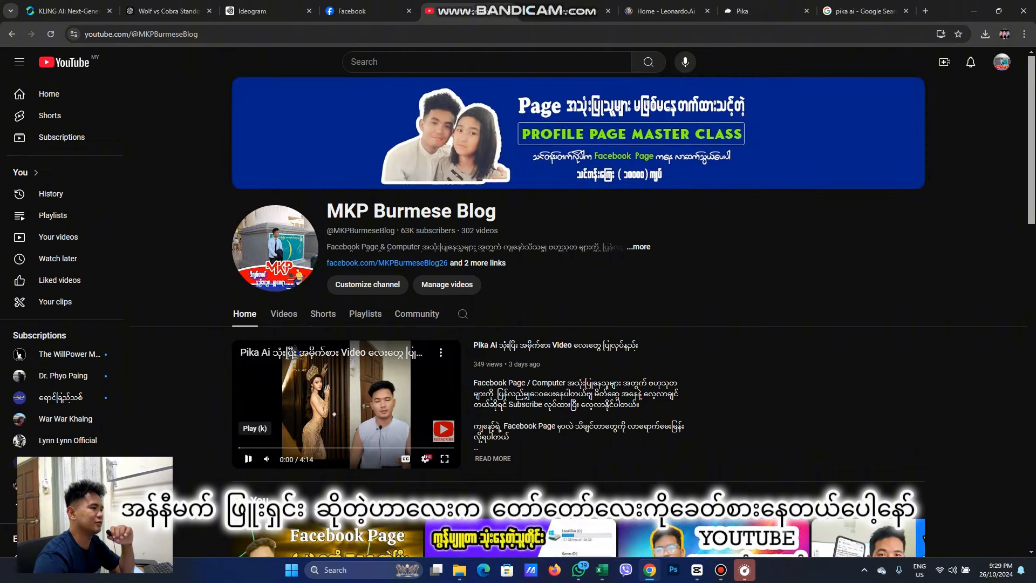
{"action": "left_click", "coordinate": [323, 315]}
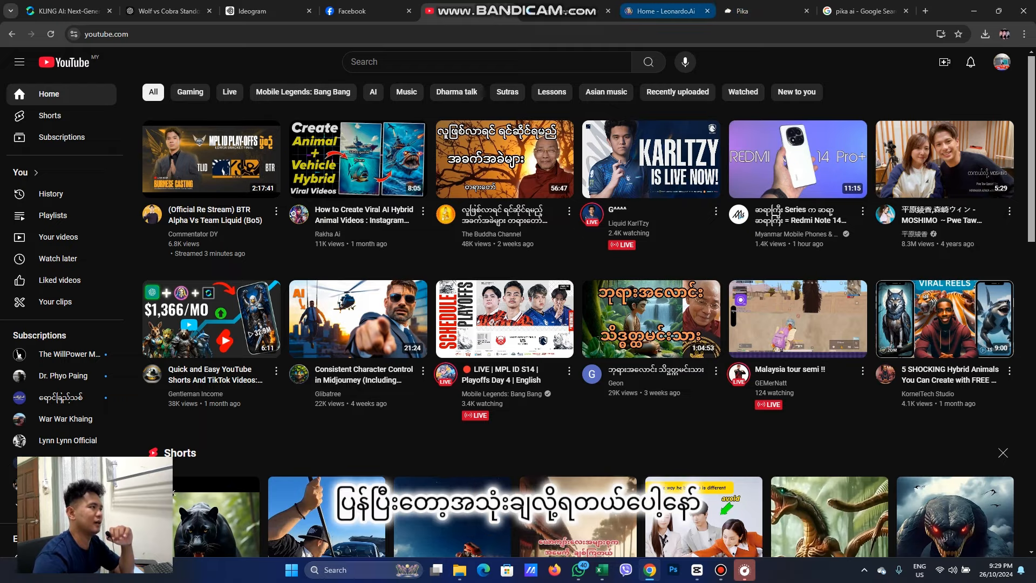
{"action": "left_click", "coordinate": [62, 11]}
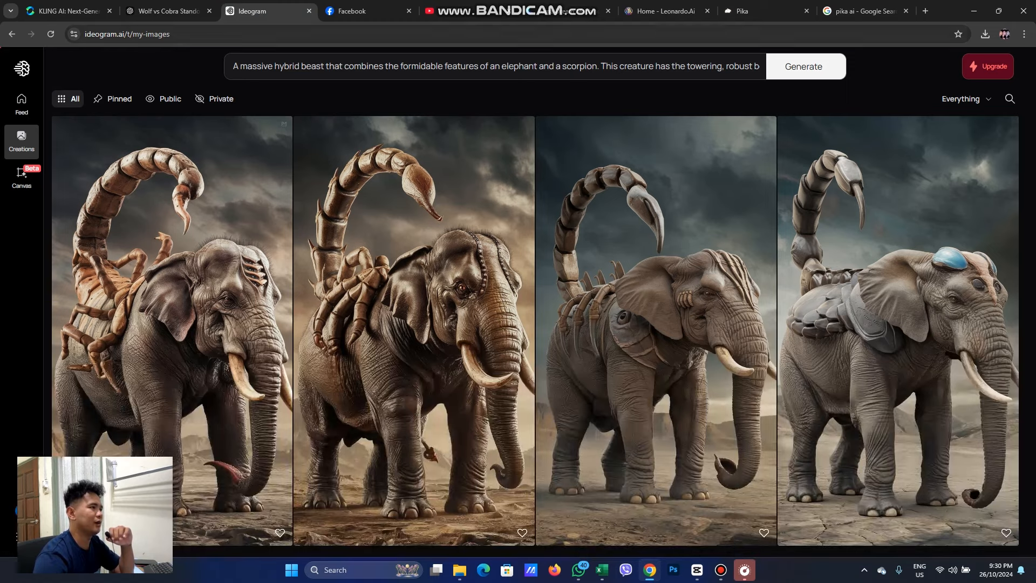
{"action": "left_click", "coordinate": [516, 12]}
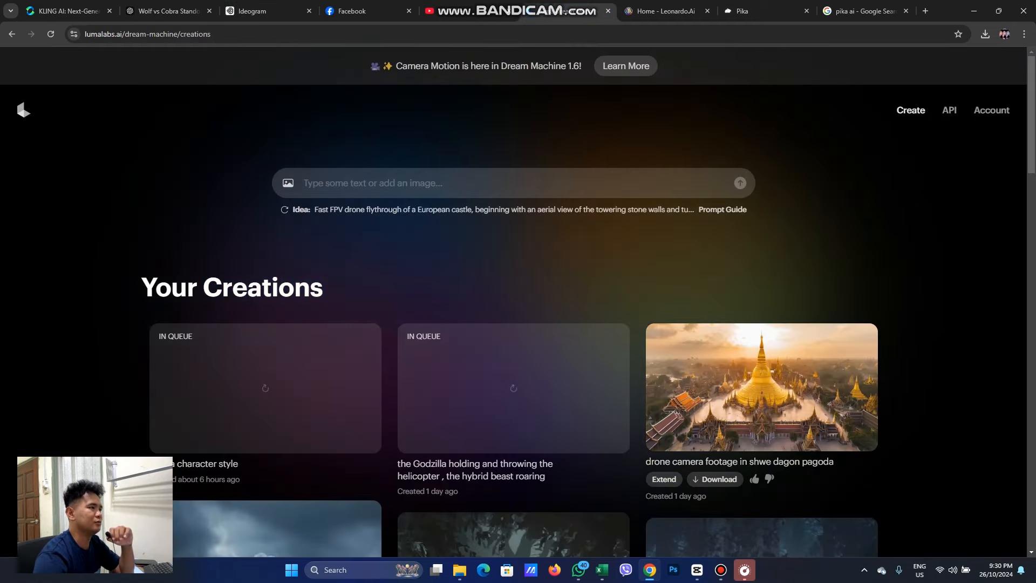
{"action": "left_click", "coordinate": [660, 11]}
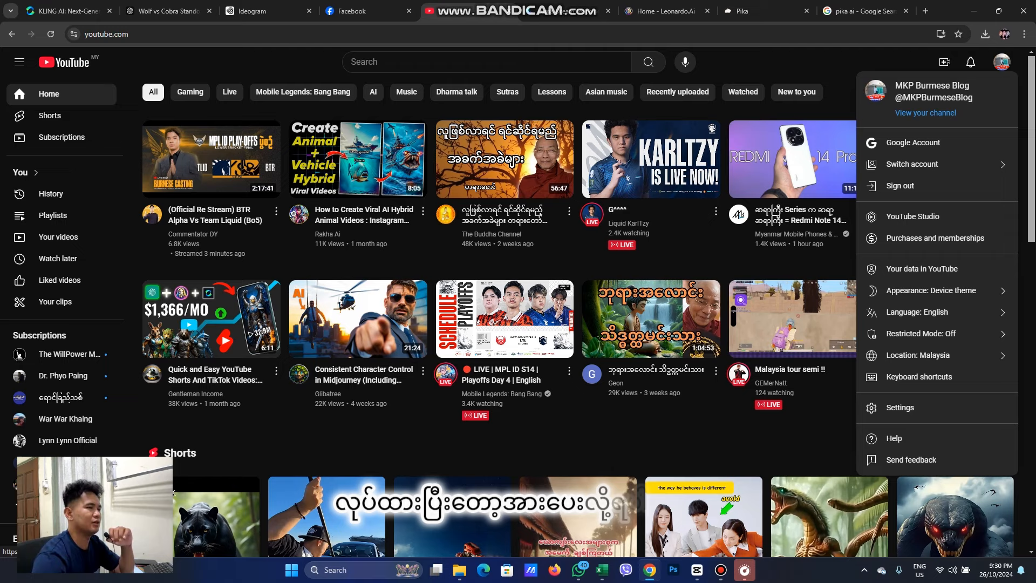
{"action": "left_click", "coordinate": [925, 112]}
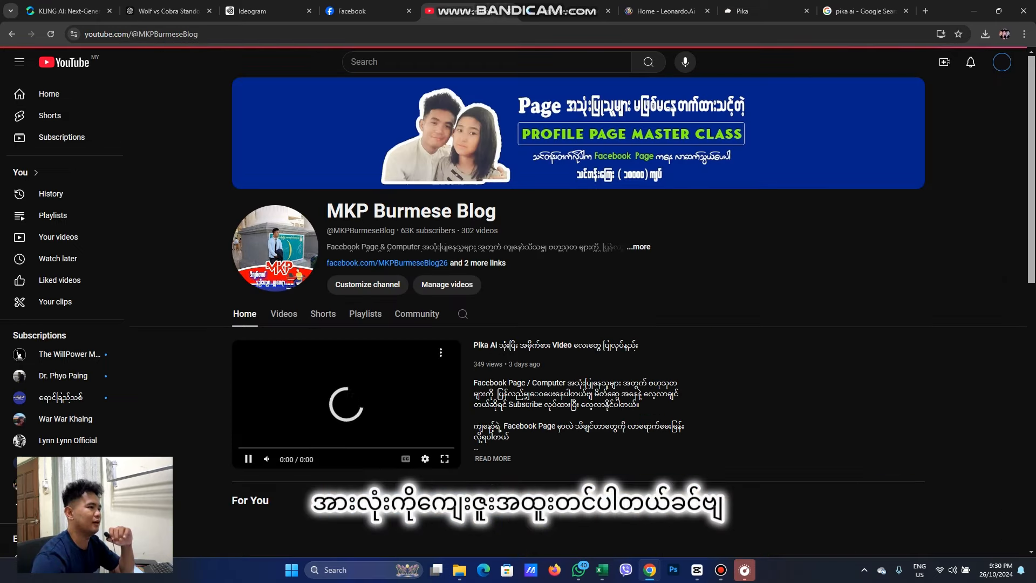